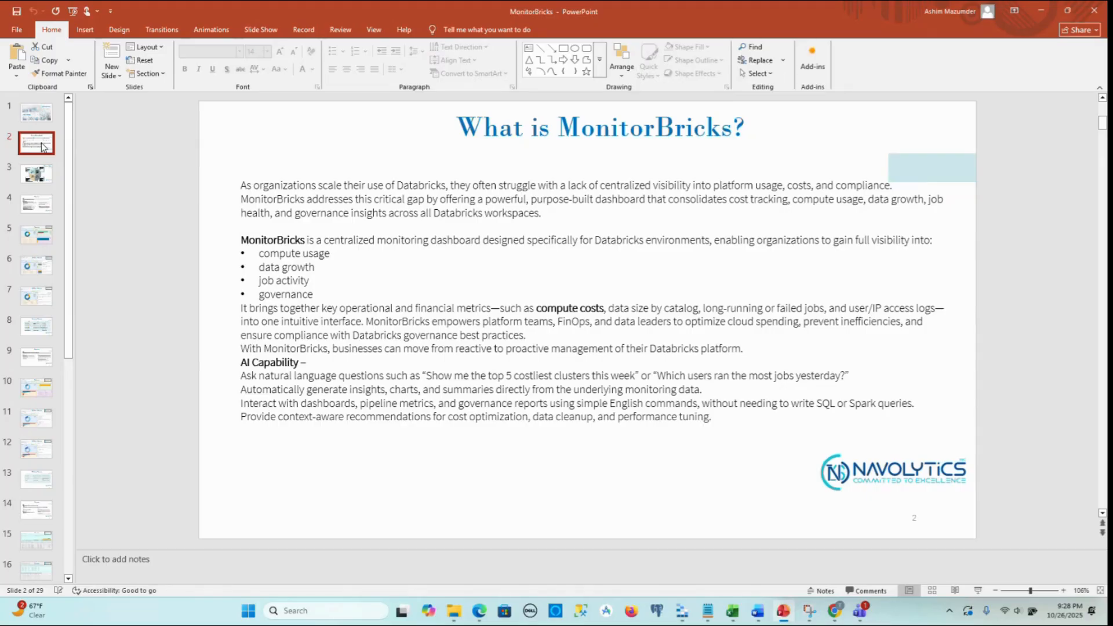
Show the 'What is MonitorBricks?' intro slide from the thumbnail pane.
click(36, 174)
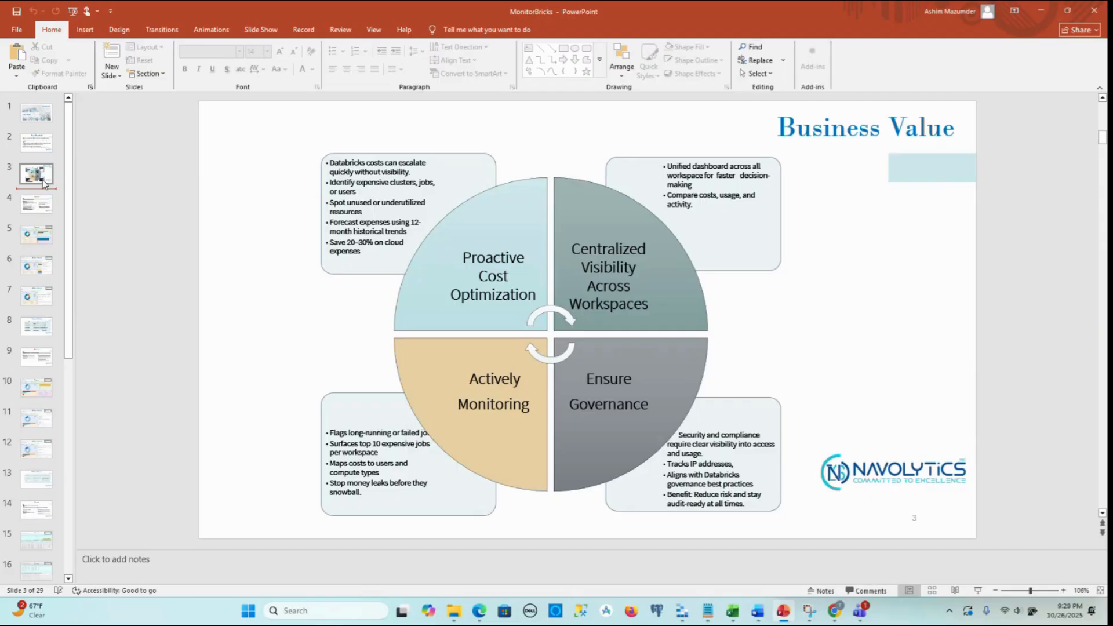
Show the Meta-store dashboard slide with compute cost, data size and user charts.
click(36, 234)
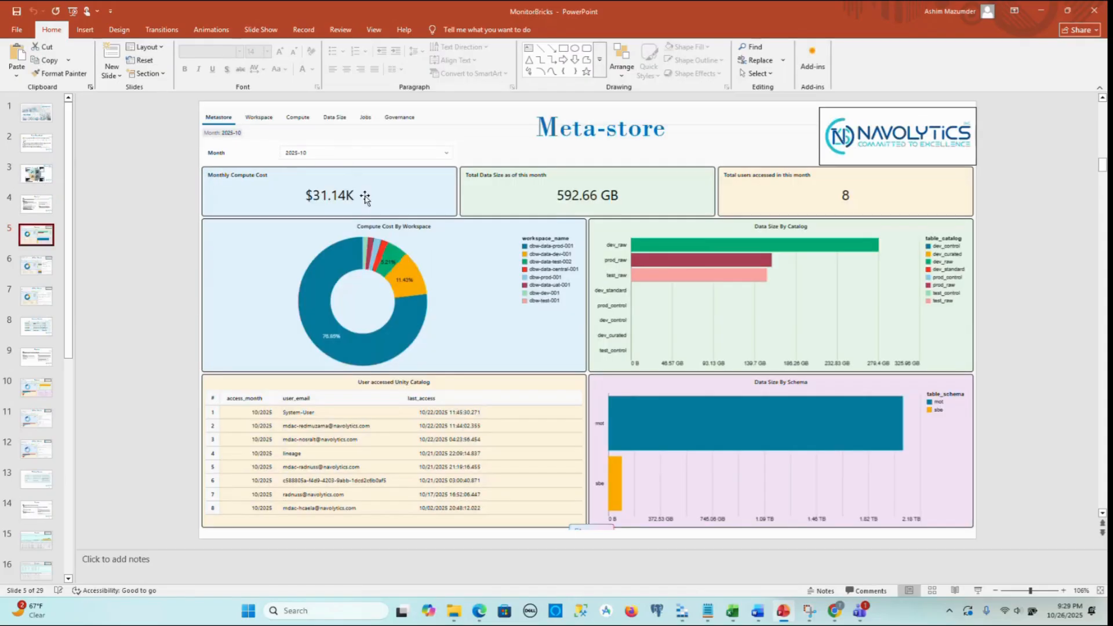
mouse_move(401, 220)
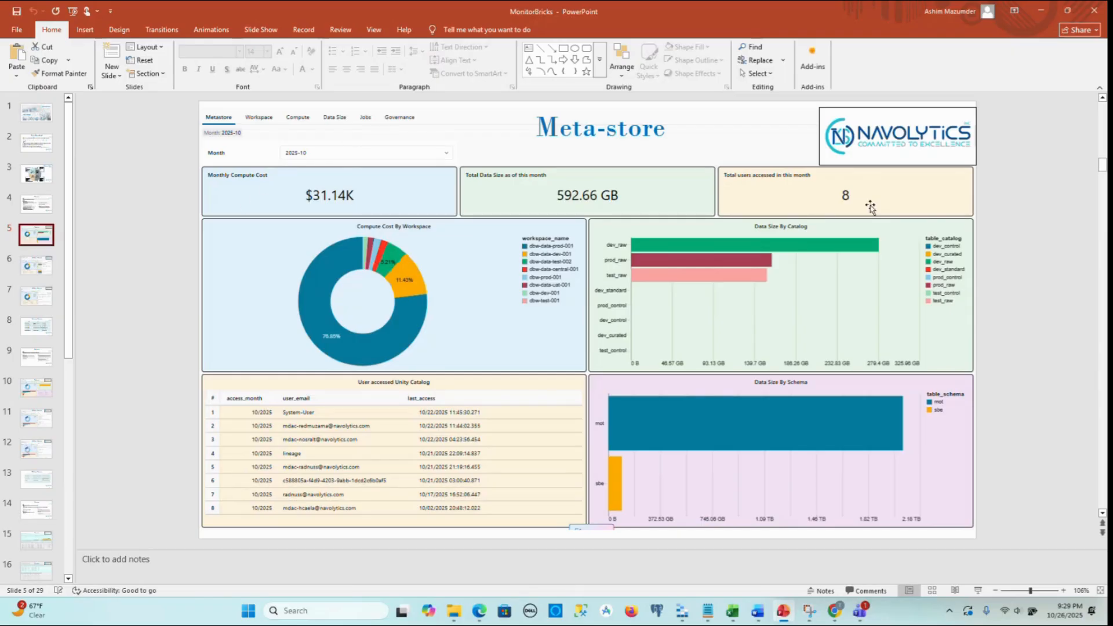
mouse_move(493, 316)
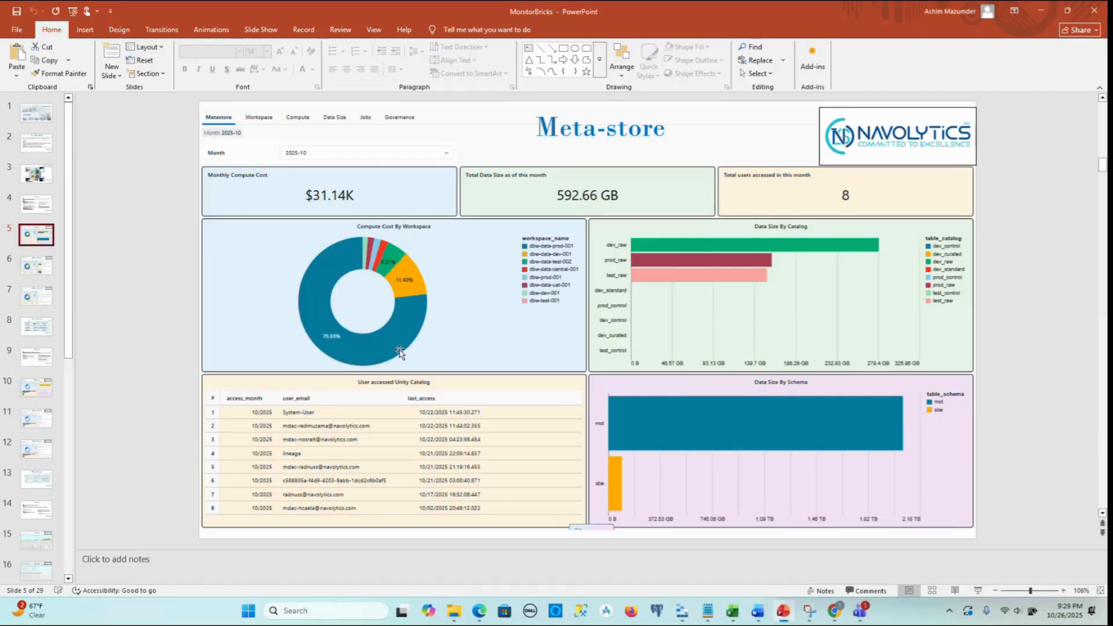
mouse_move(717, 450)
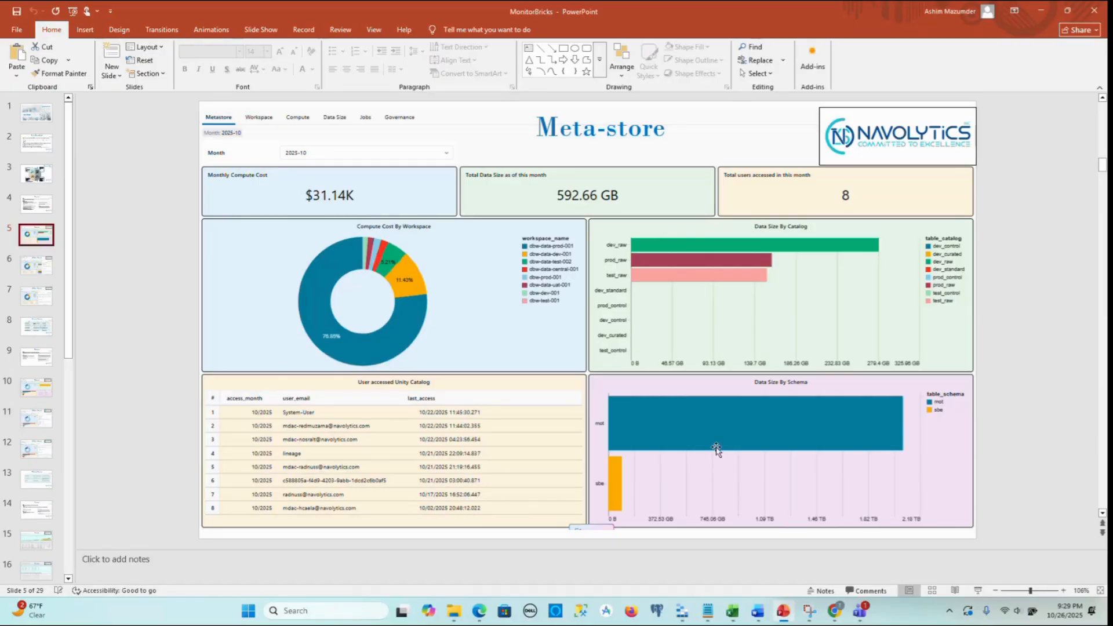
mouse_move(772, 260)
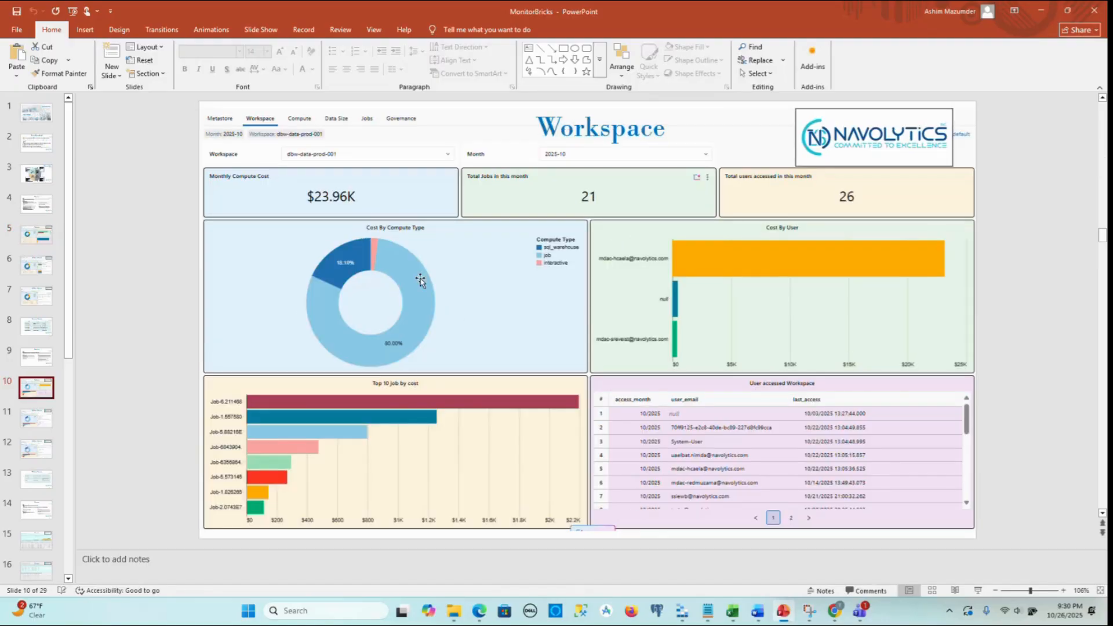
mouse_move(542, 246)
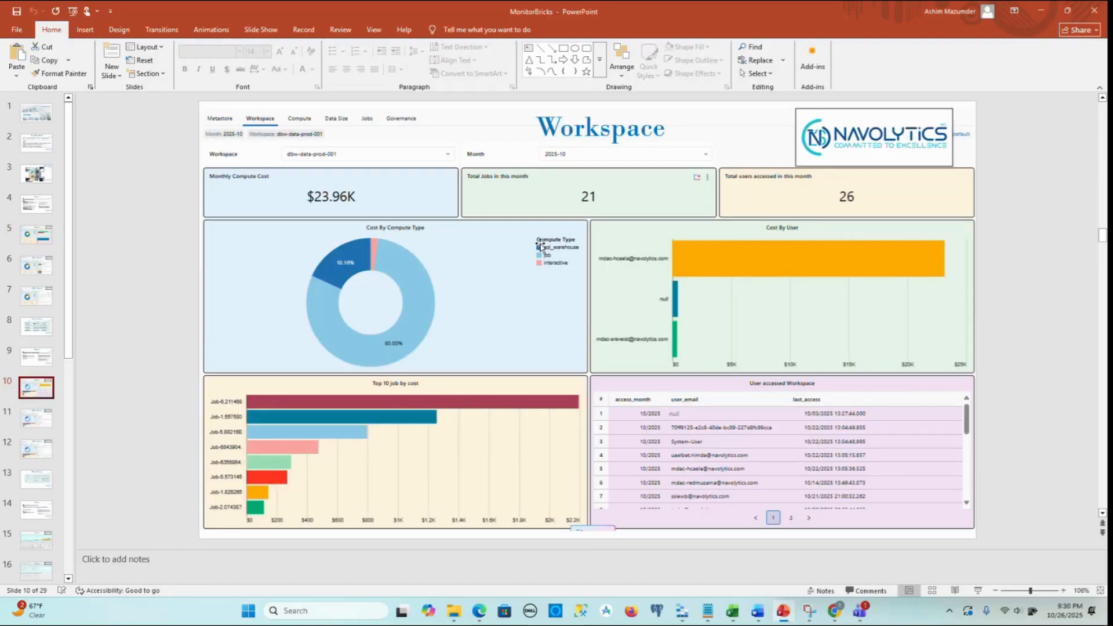
mouse_move(553, 268)
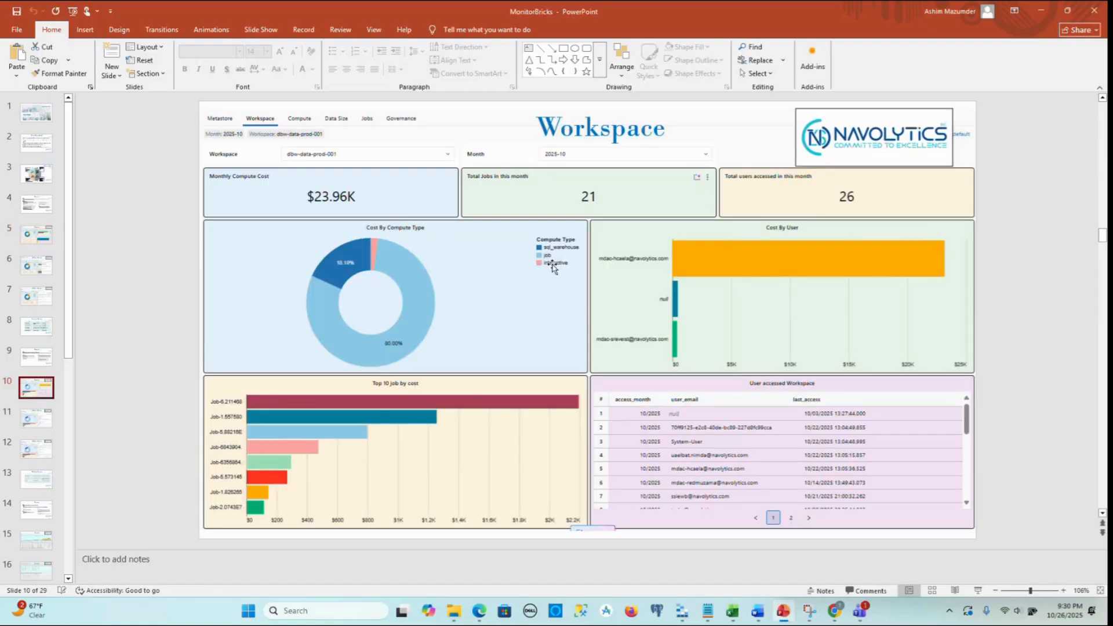
mouse_move(372, 361)
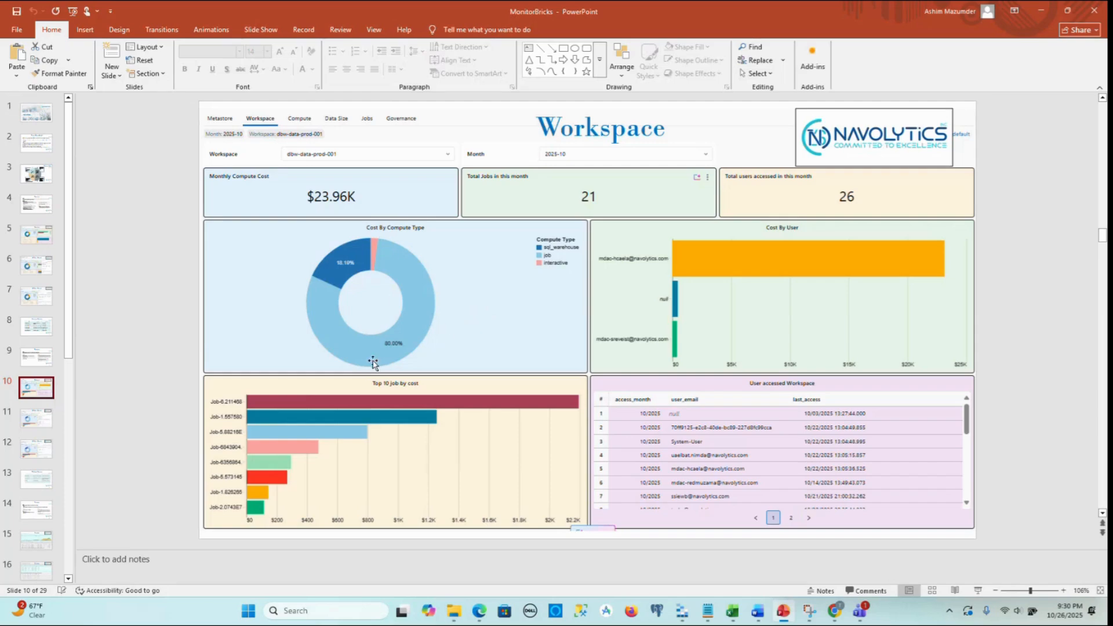
mouse_move(739, 359)
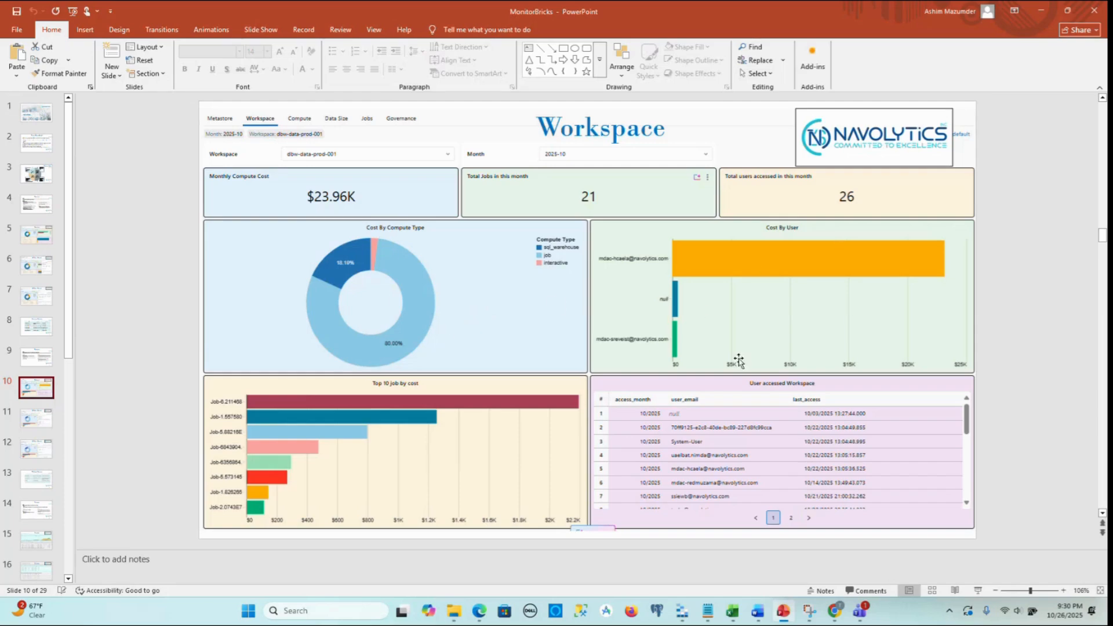
mouse_move(360, 438)
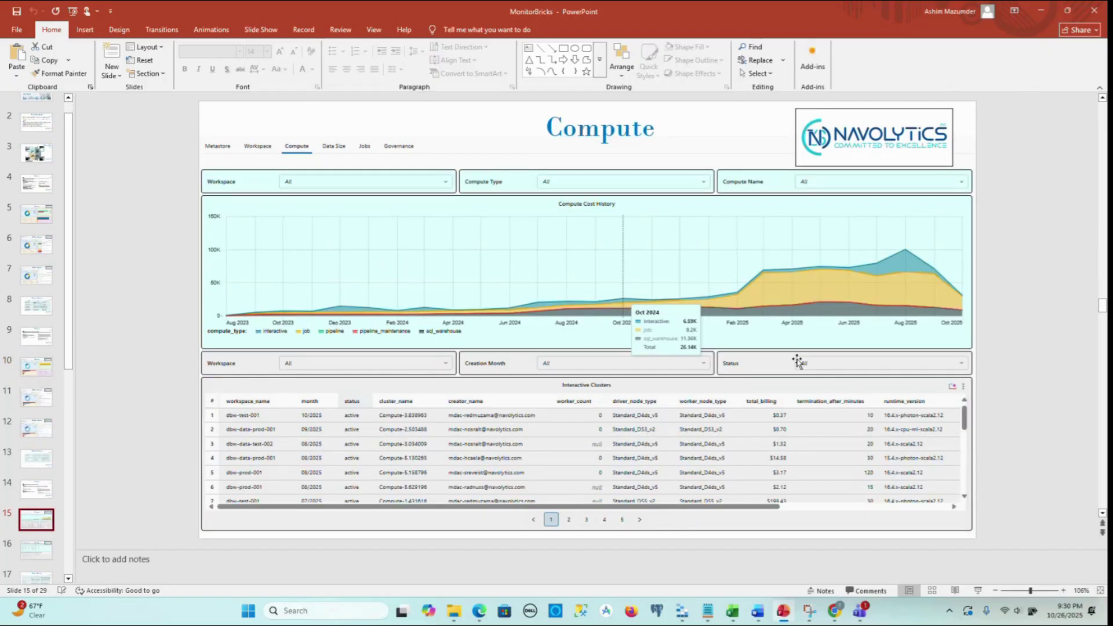
mouse_move(817, 321)
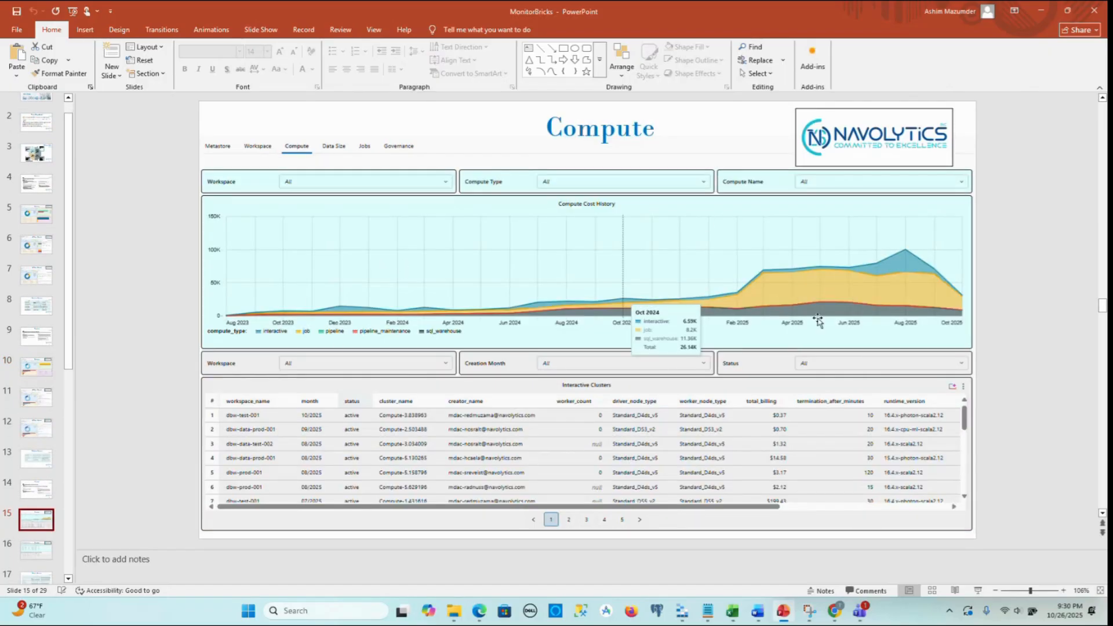
Show the Data-Size slide with Unity Catalog and Hive data size history charts.
scroll(down, 3)
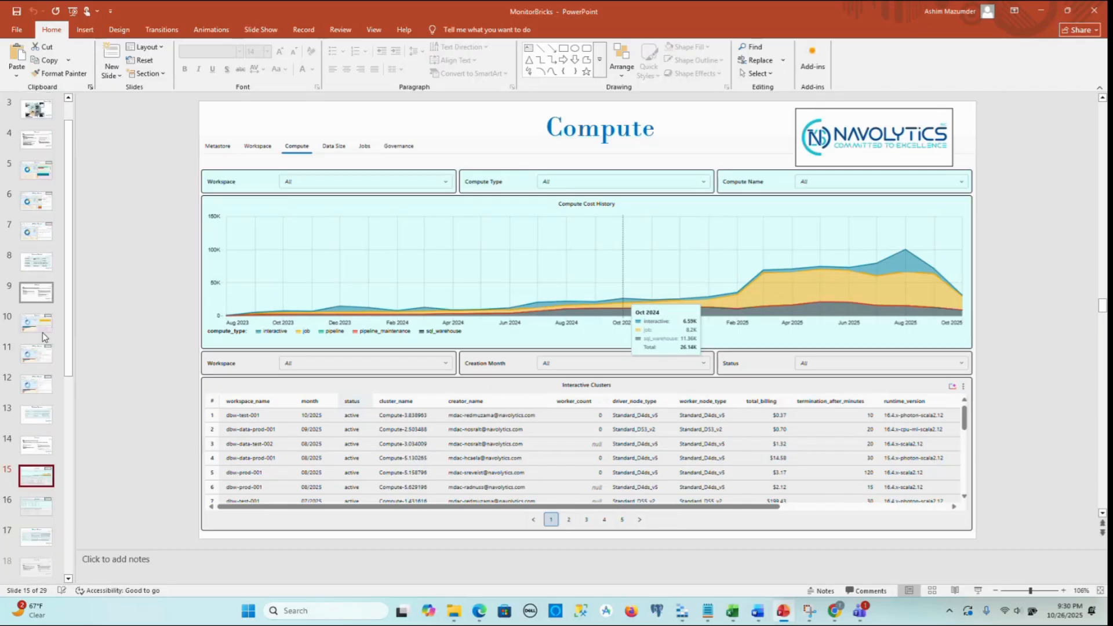
scroll(down, 3)
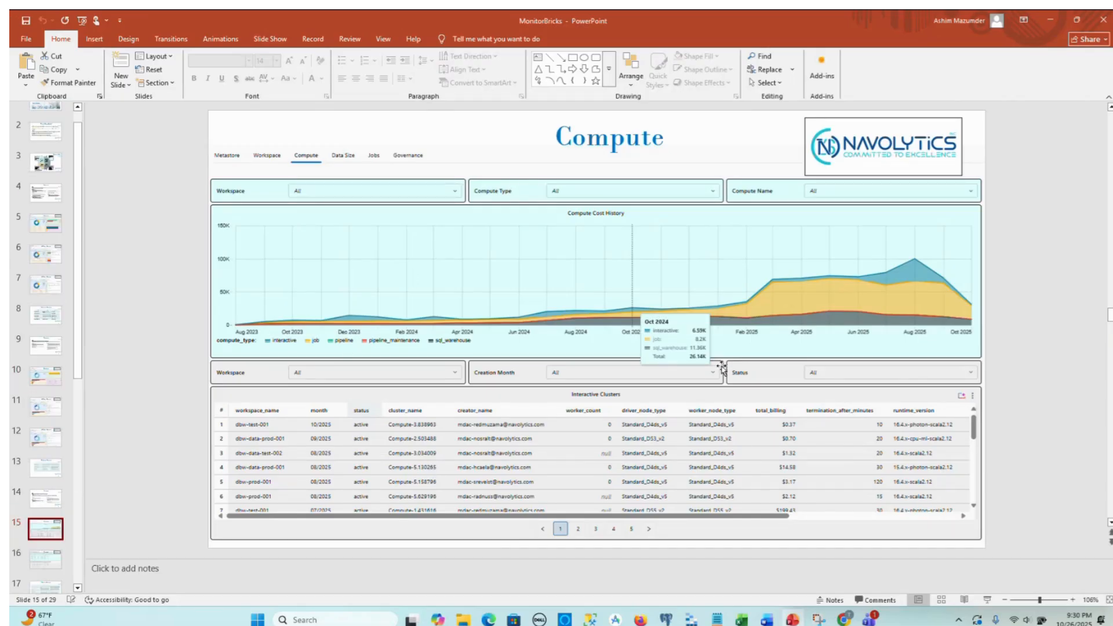
mouse_move(828, 331)
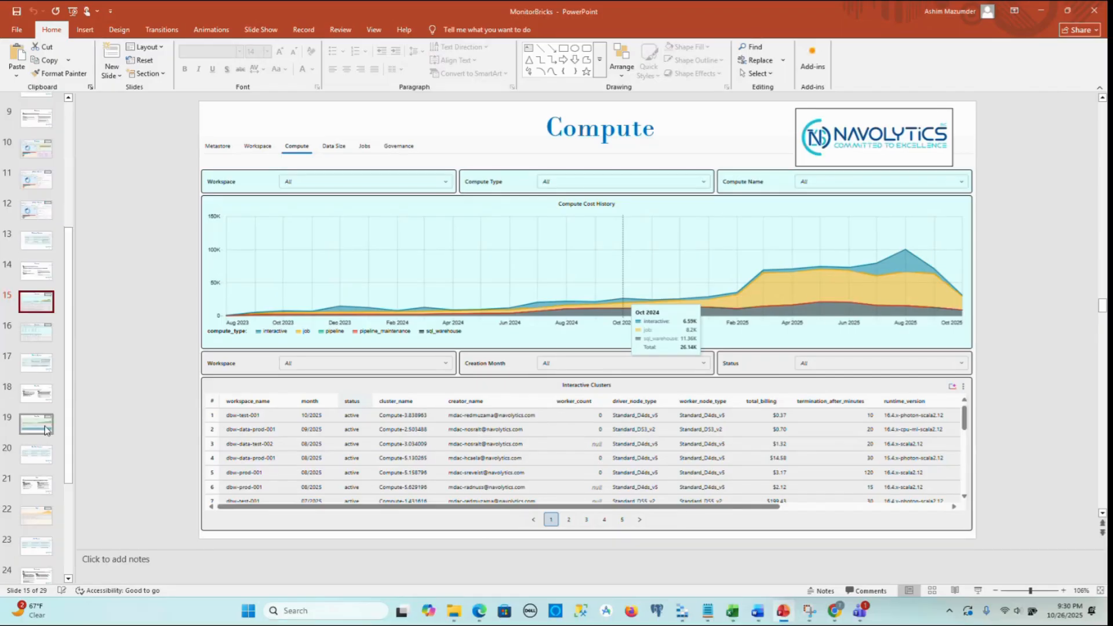
click(36, 424)
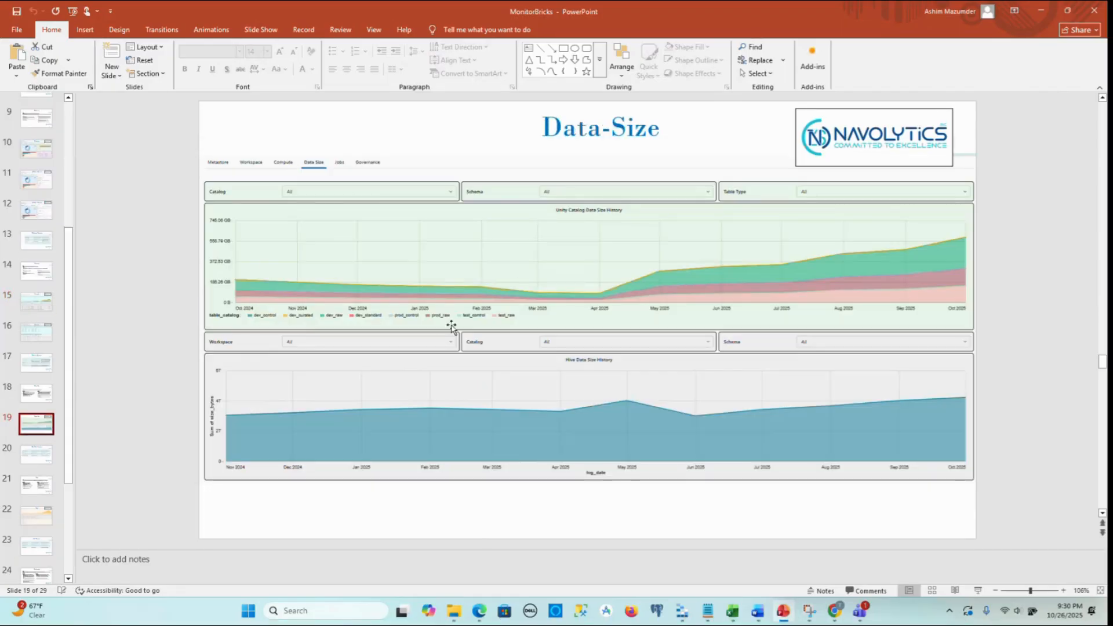
mouse_move(330, 467)
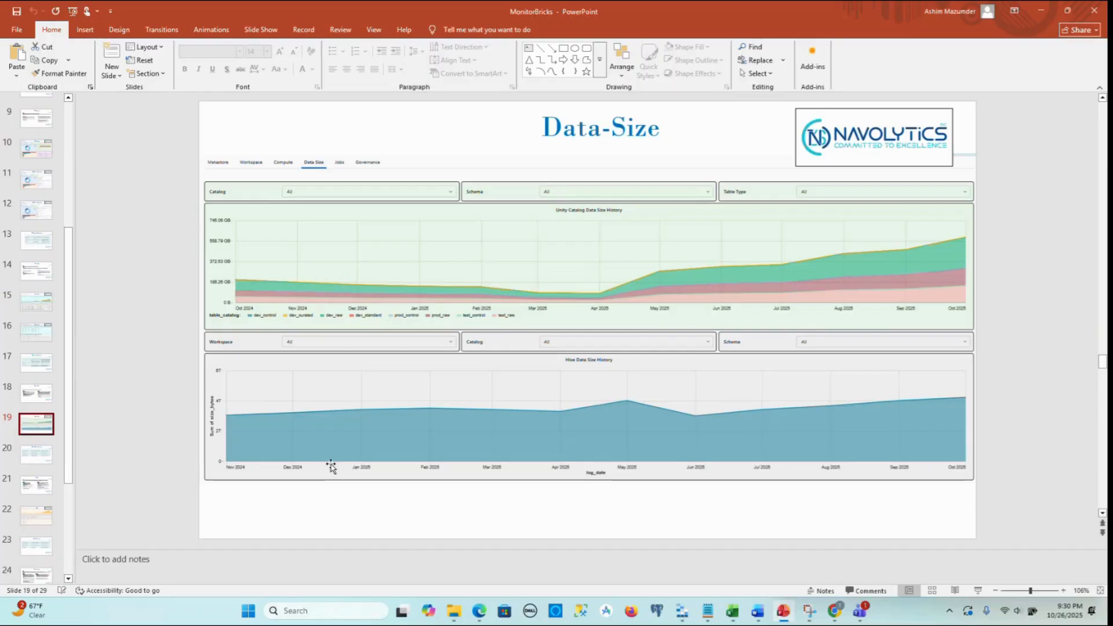
mouse_move(592, 381)
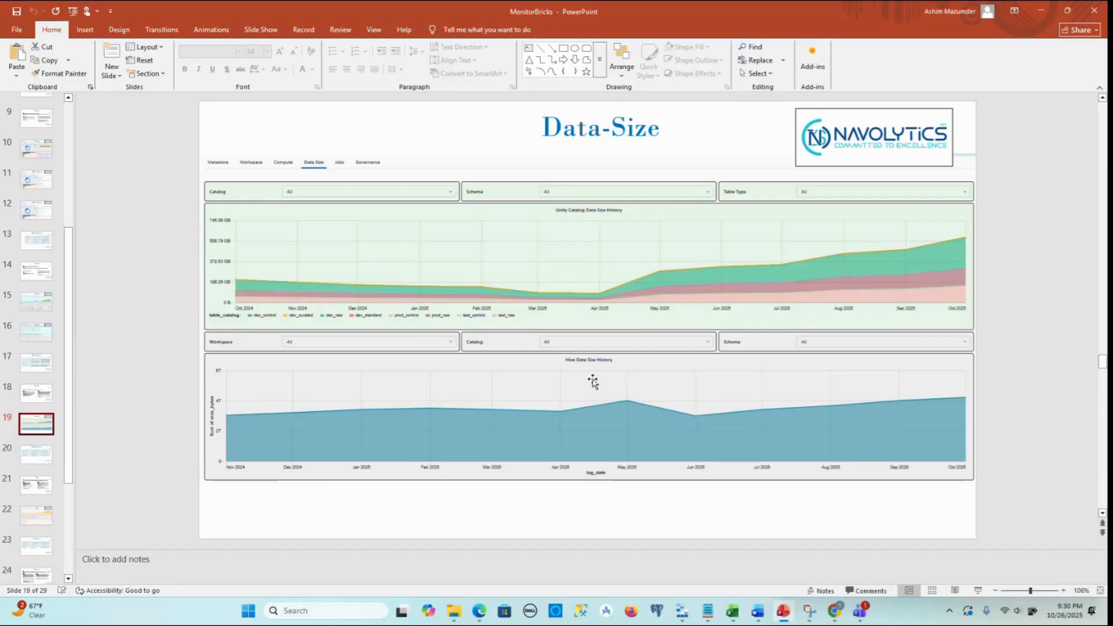
mouse_move(594, 246)
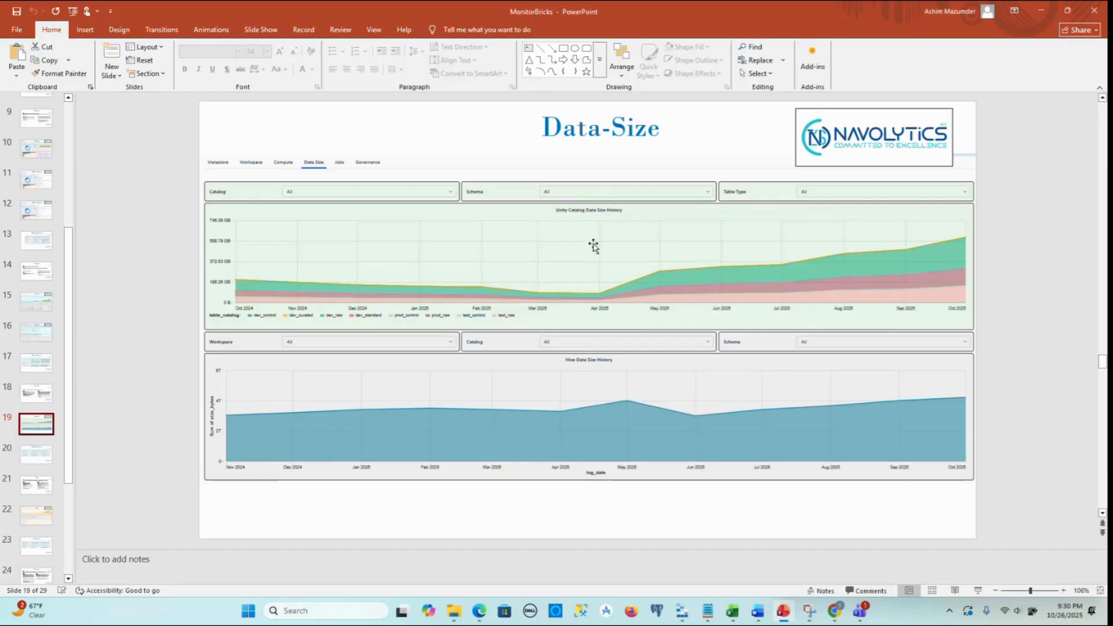
mouse_move(37, 393)
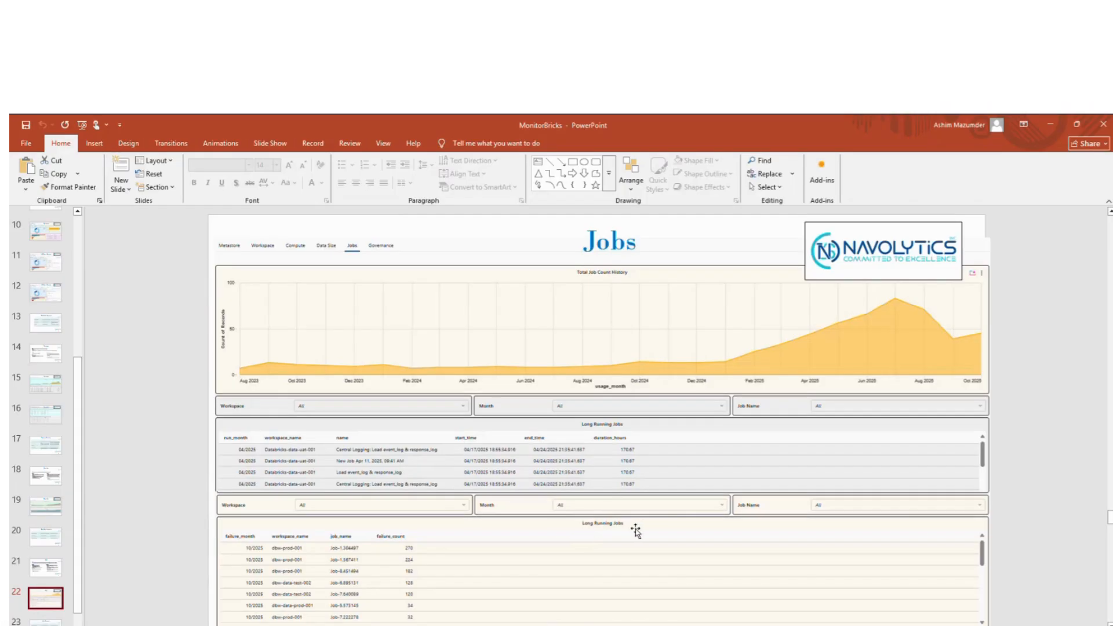
mouse_move(636, 531)
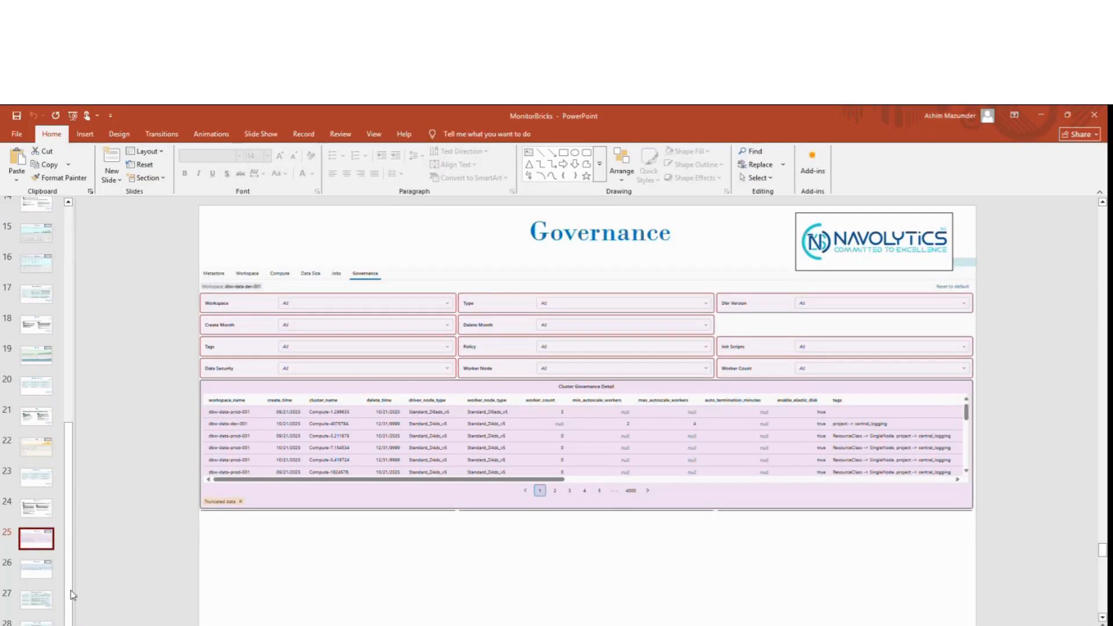
Show the Governance Summary table slide, briefly revisiting the Governance dashboard slide.
click(36, 599)
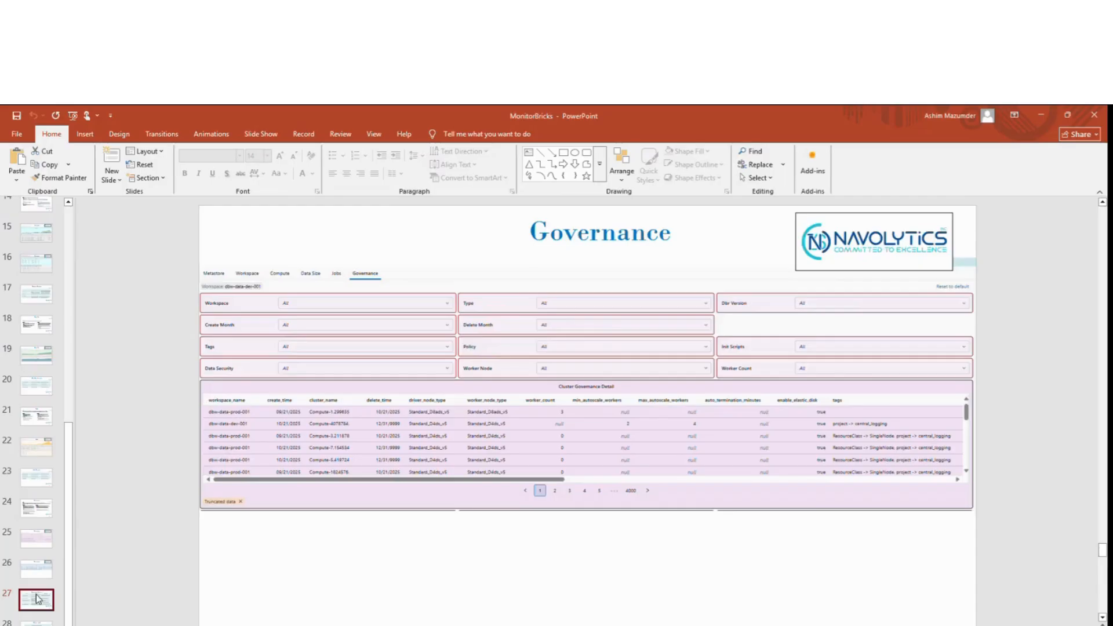
click(36, 599)
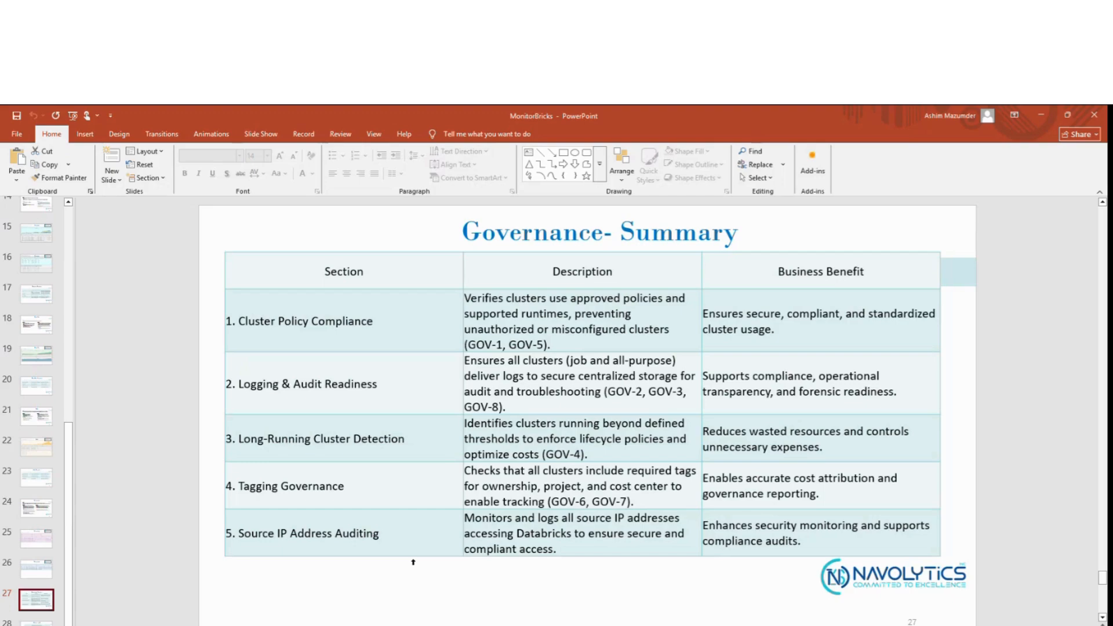
mouse_move(76, 448)
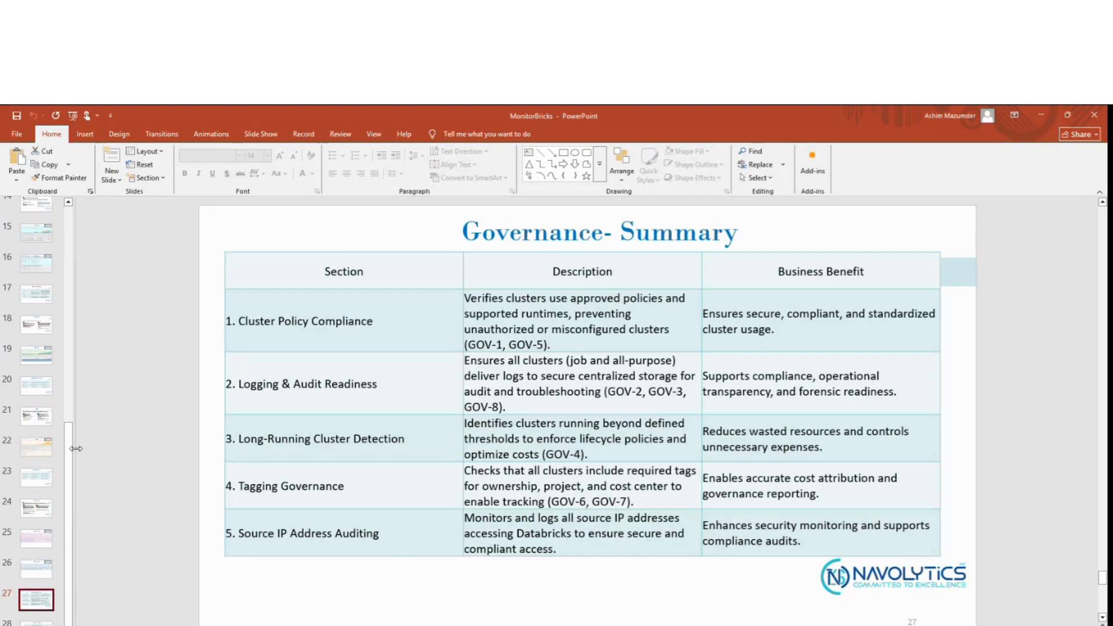
click(62, 566)
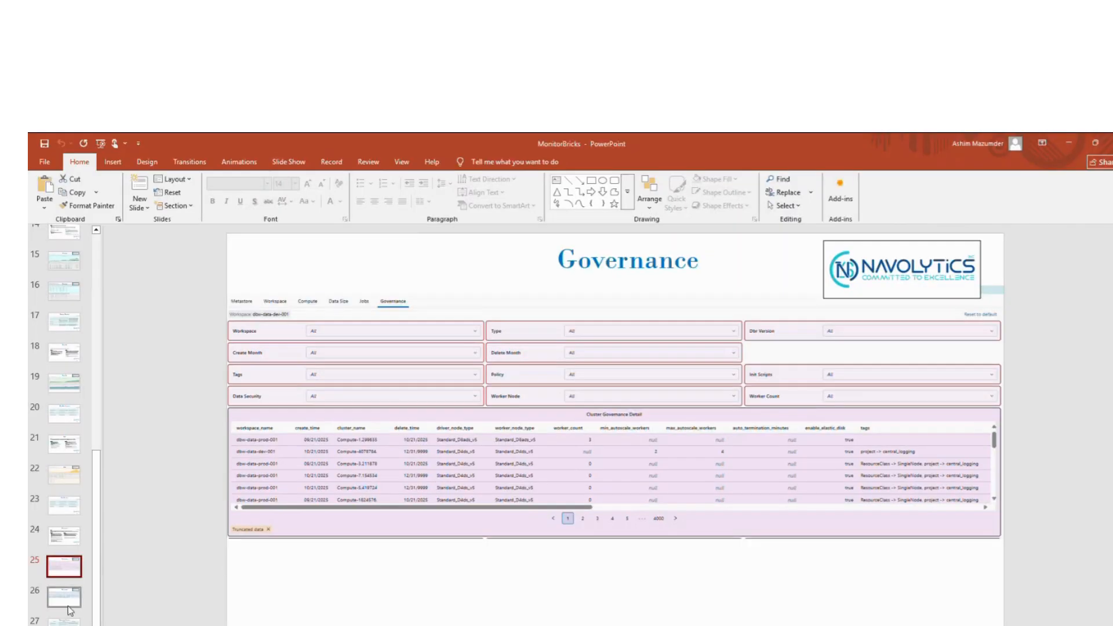
click(63, 619)
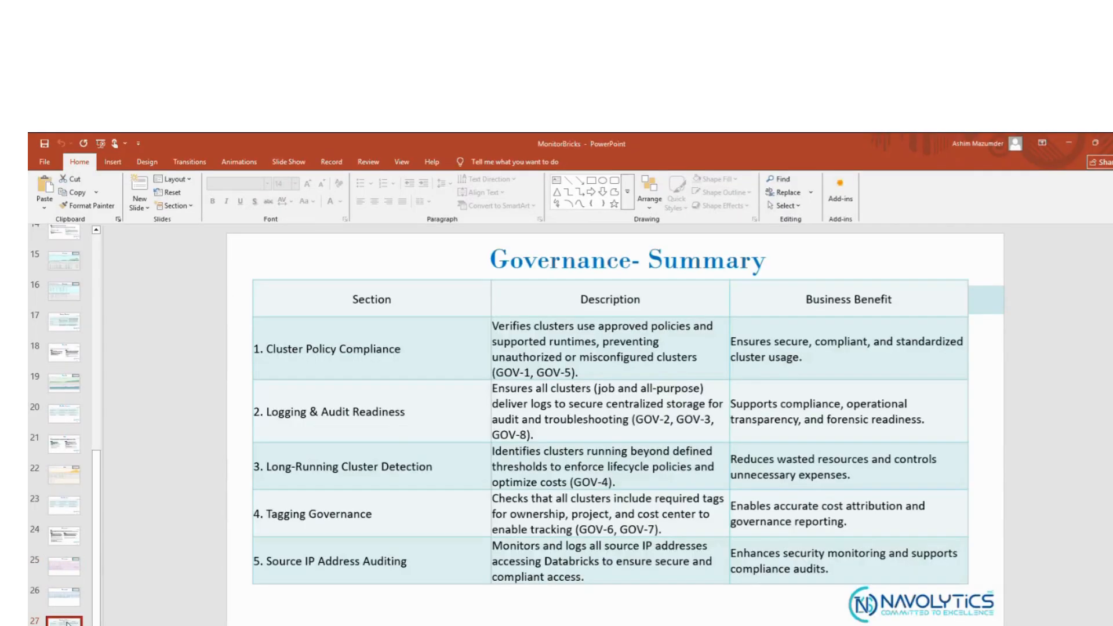
mouse_move(402, 355)
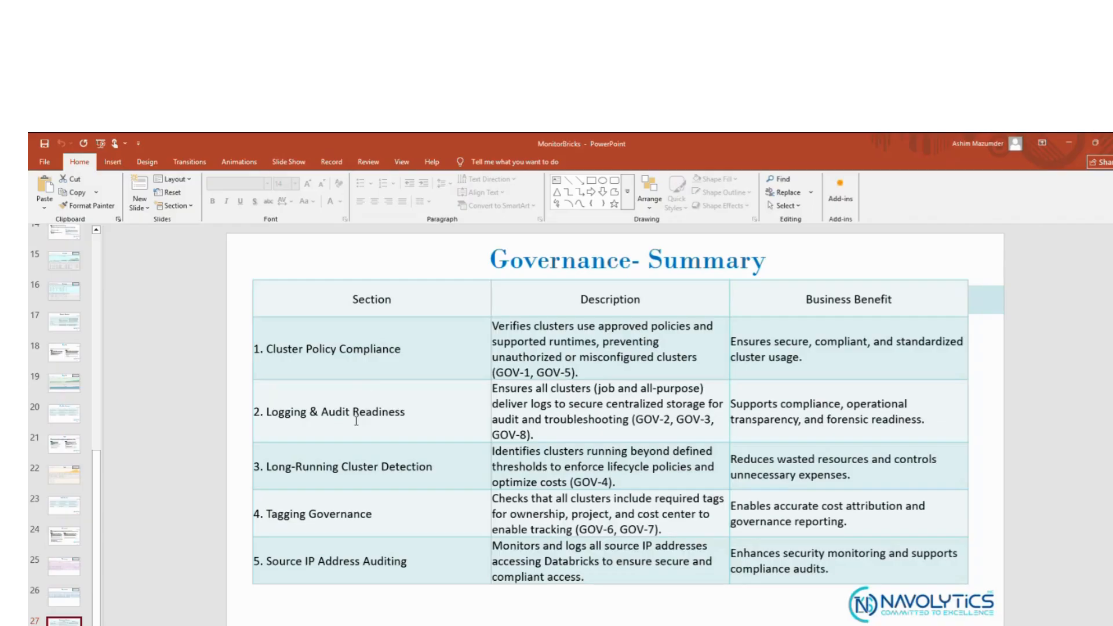
mouse_move(408, 420)
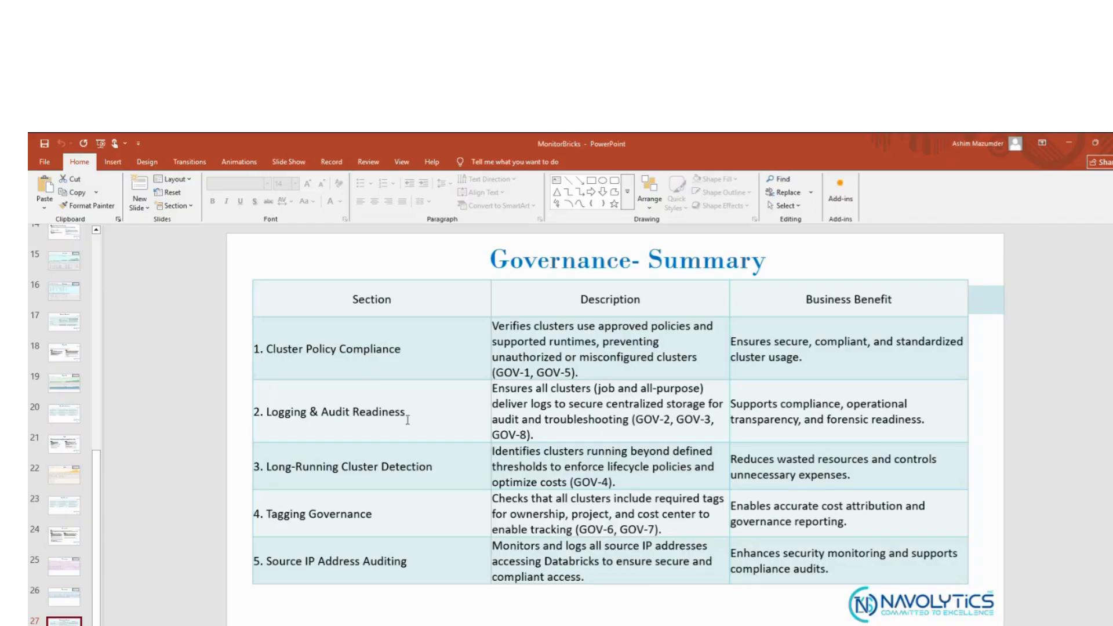
mouse_move(343, 533)
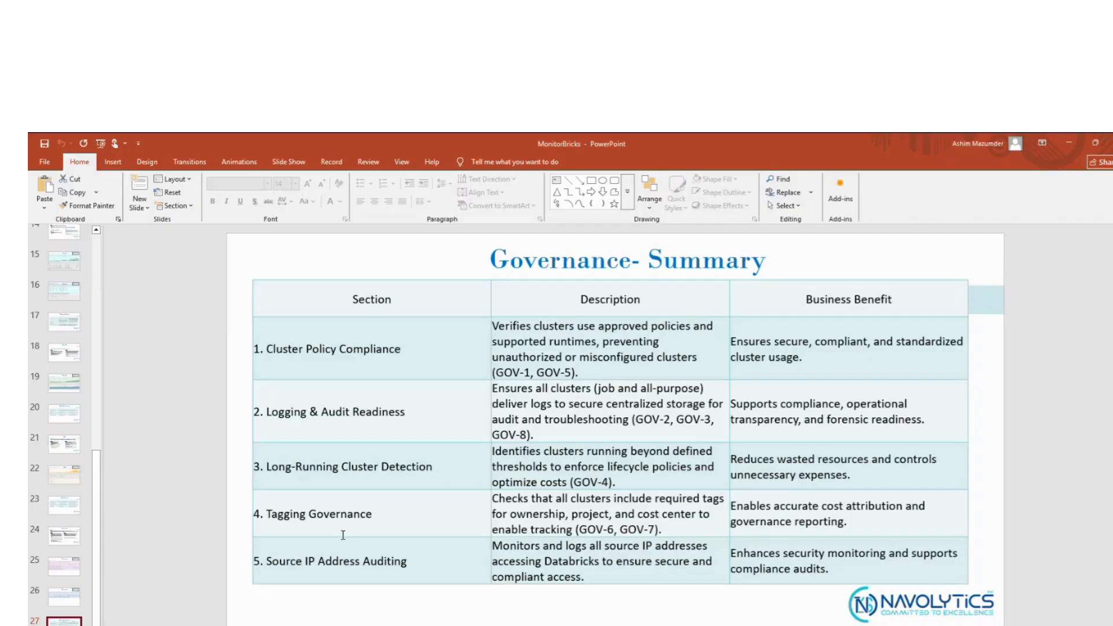